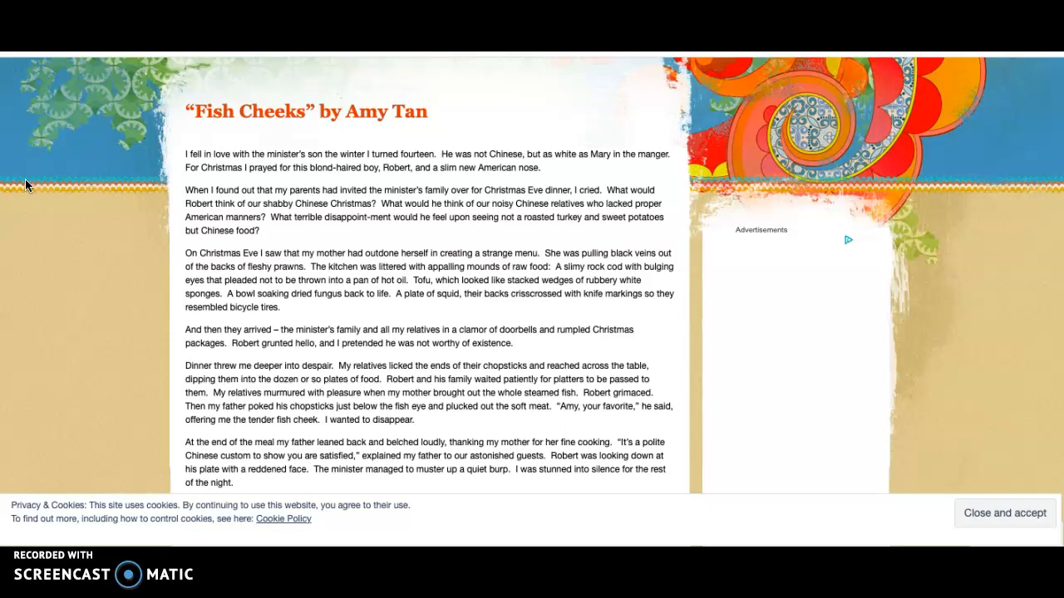
{"action": "scroll", "scroll_direction": "down", "scroll_amount": 3}
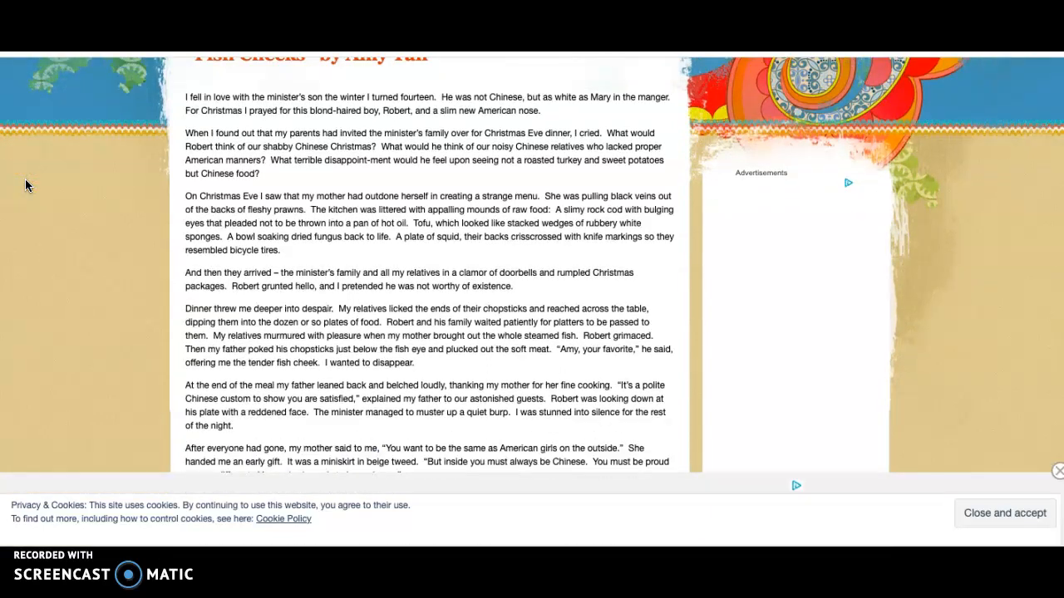
{"action": "scroll", "scroll_direction": "down", "scroll_amount": 3}
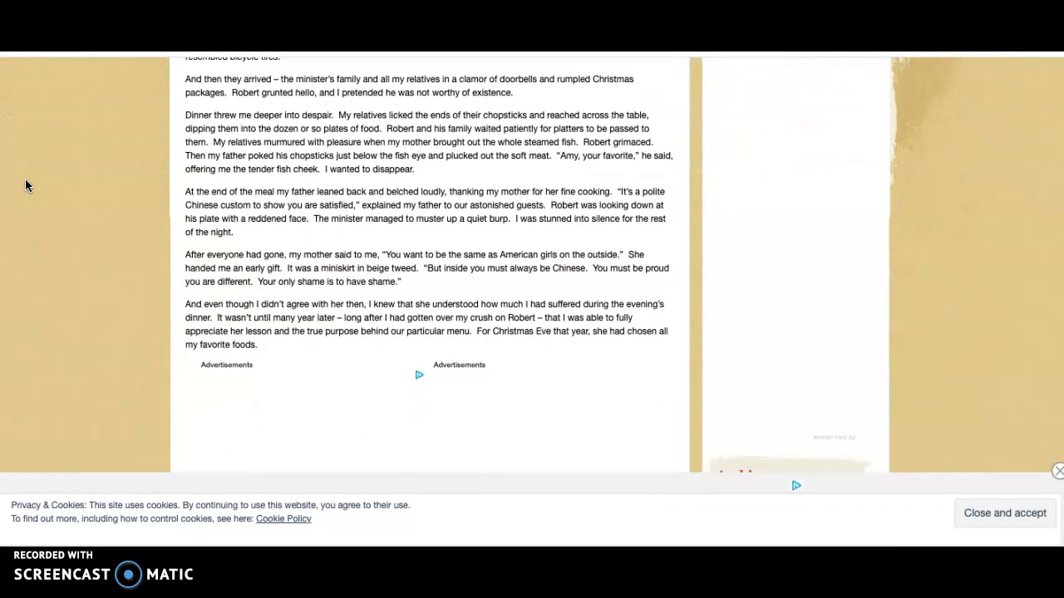